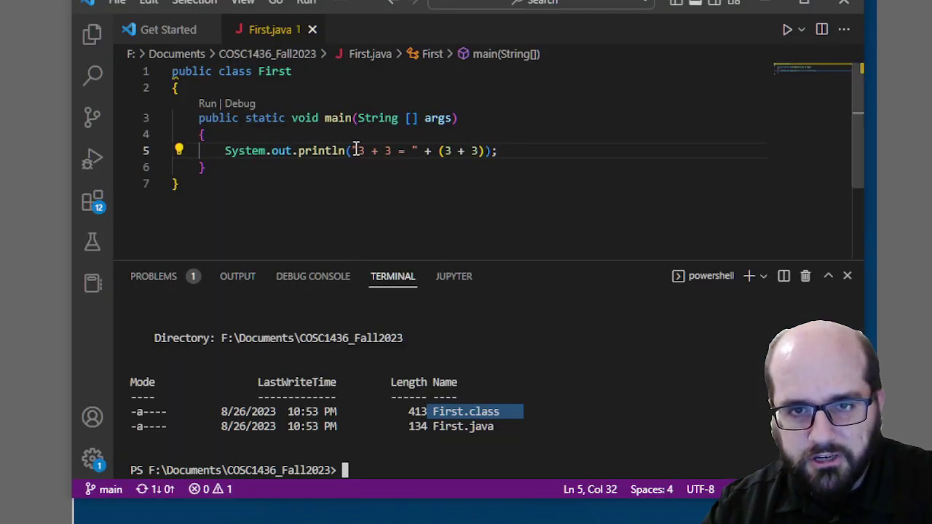
Step: Replace the 3 + 3 println argument with "My new and improved"
drag(355, 151, 475, 151)
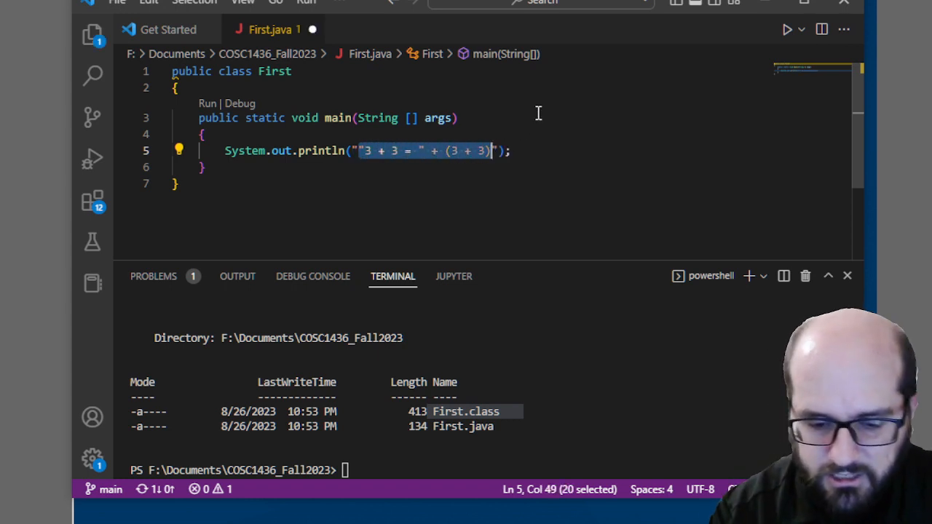
text(My new)
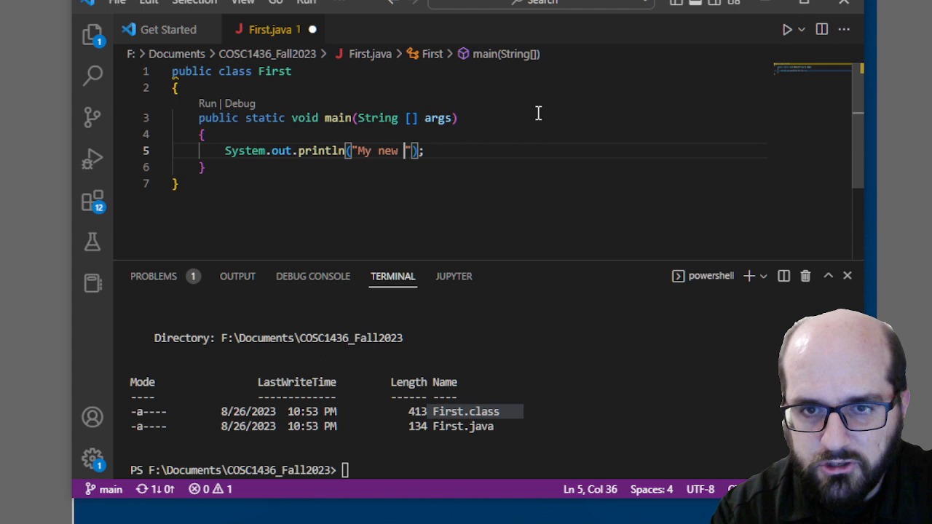
text(and improved)
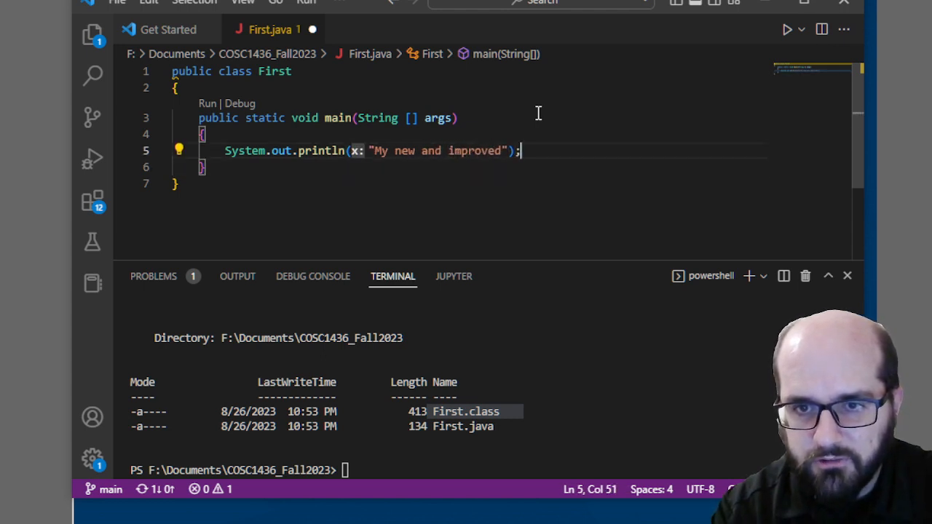
Step: Add a new line System.out.println("Java application"); below it
text(System)
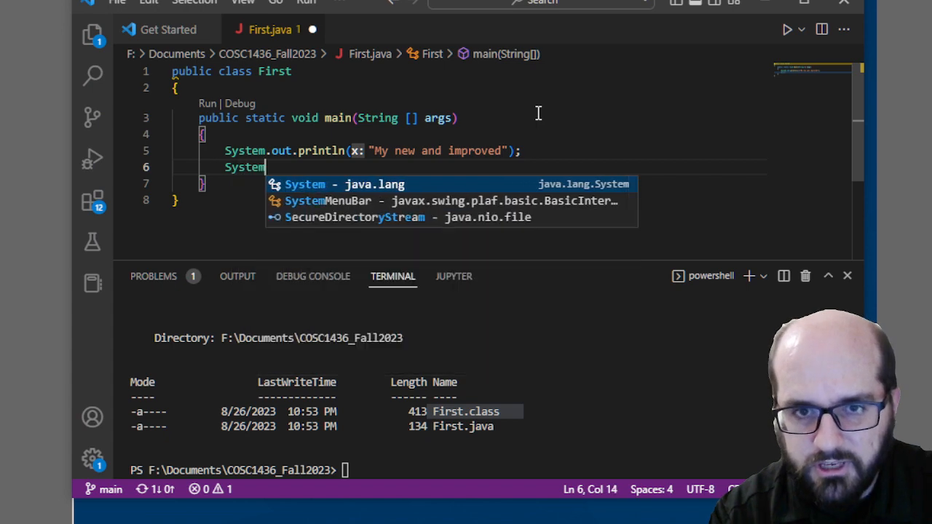
text(.out)
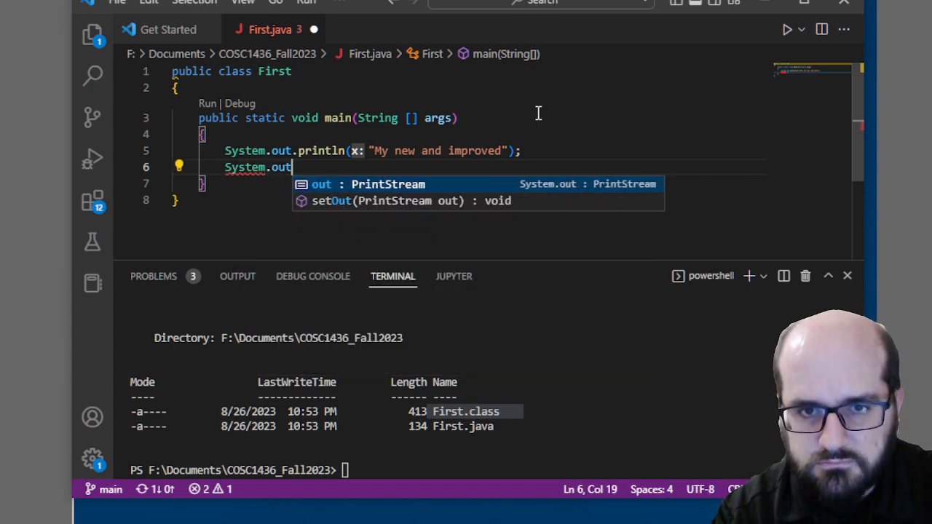
text(println)
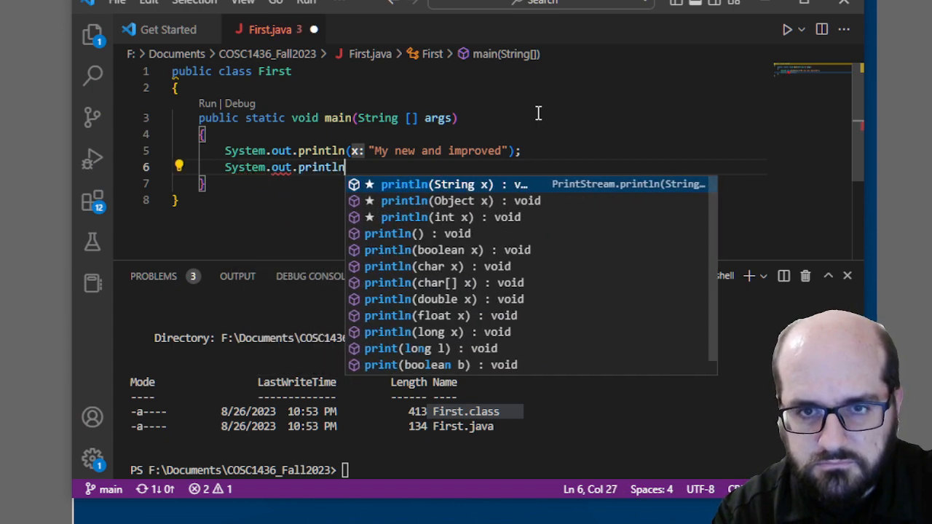
text(("Java ")
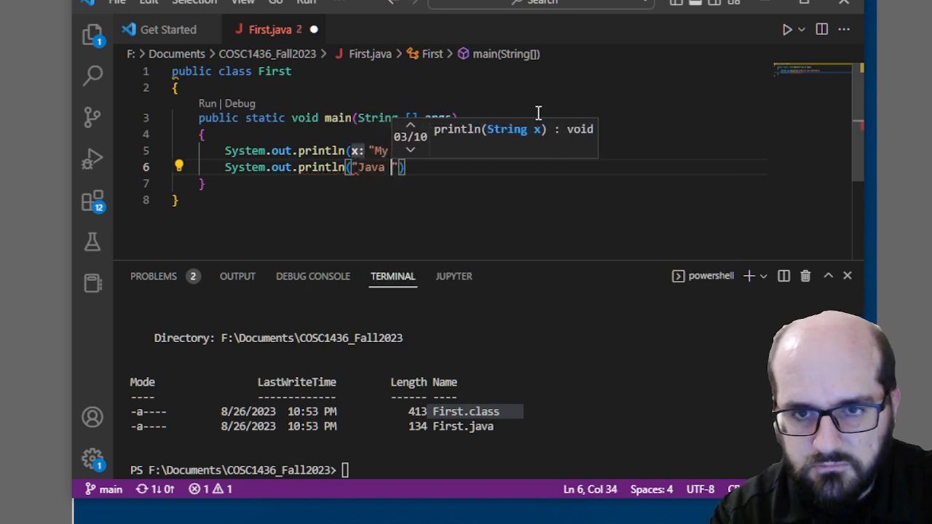
text(application)
click(495, 471)
text(x)
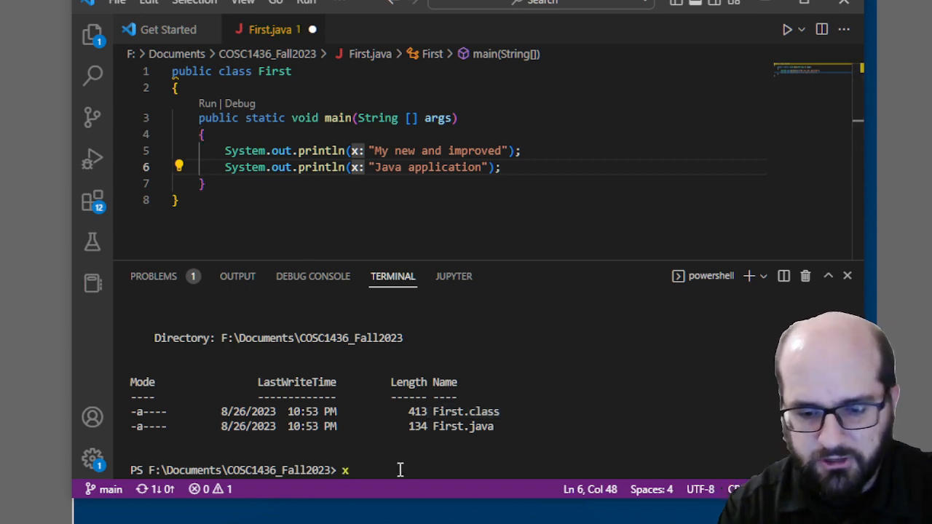
Step: Clear the terminal, compile and run First.java (still 3 + 3 = 6), then save the file
key(Backspace)
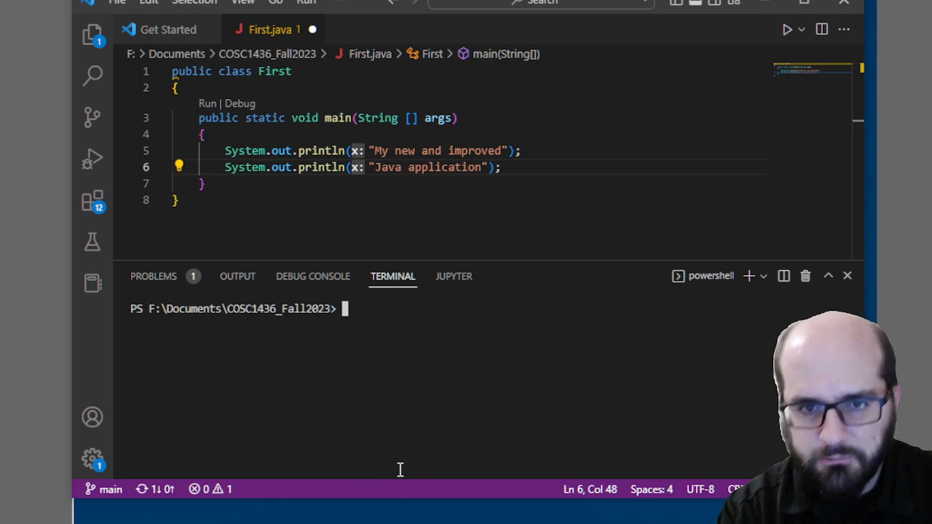
mouse_move(438, 316)
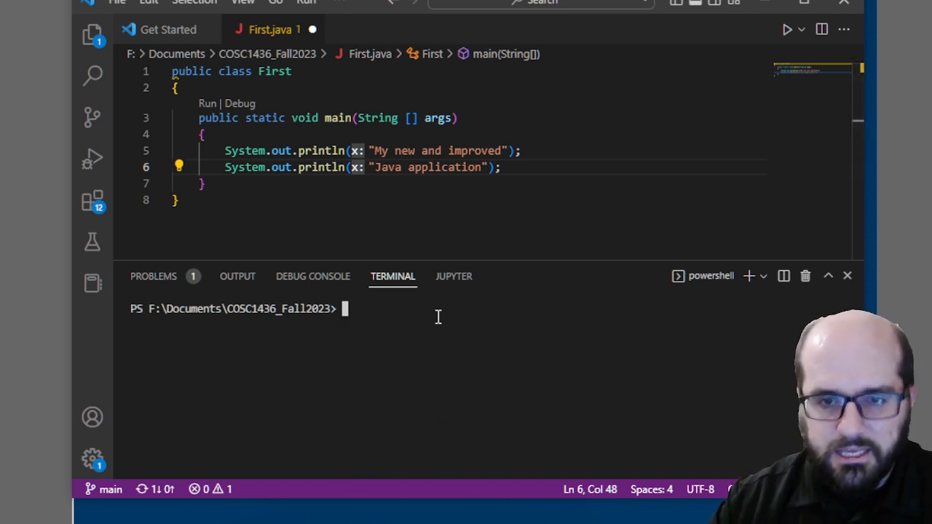
text(javac First.java)
text(java First)
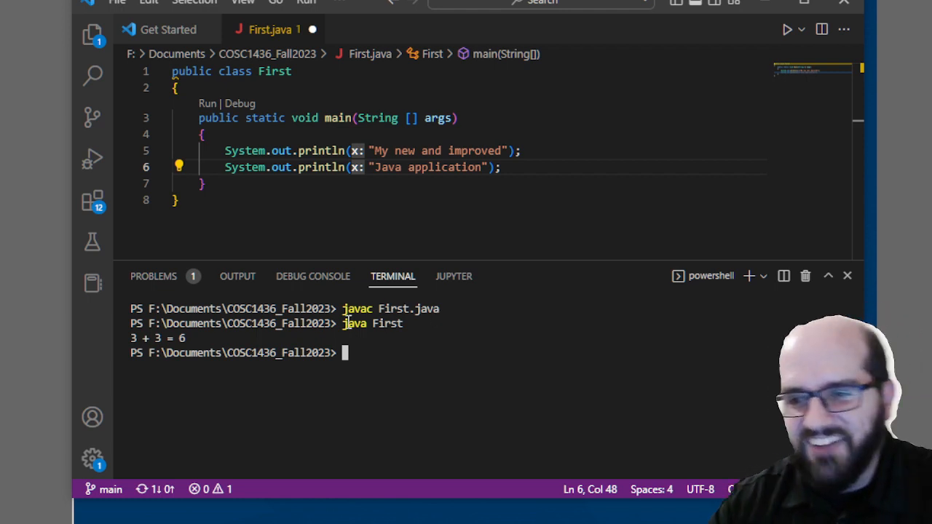
click(264, 200)
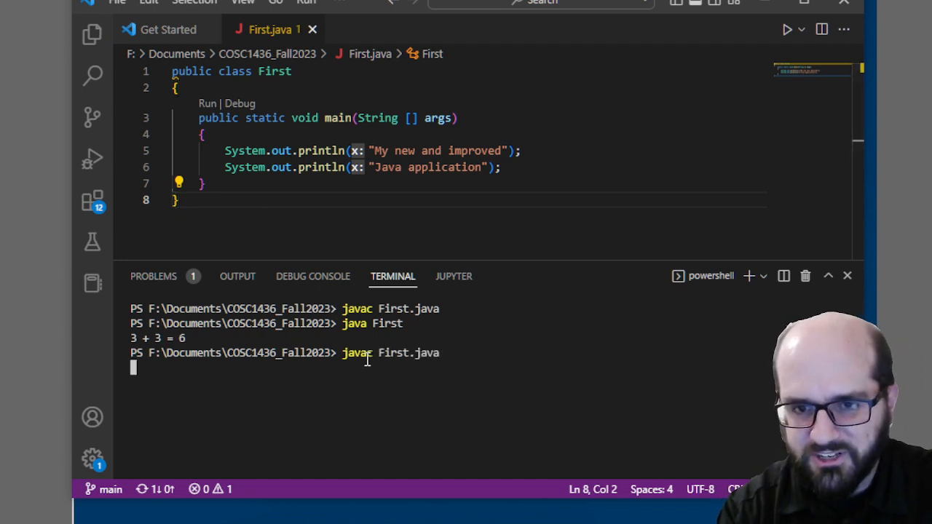
Step: Recompile the saved First.java with javac
key(Return)
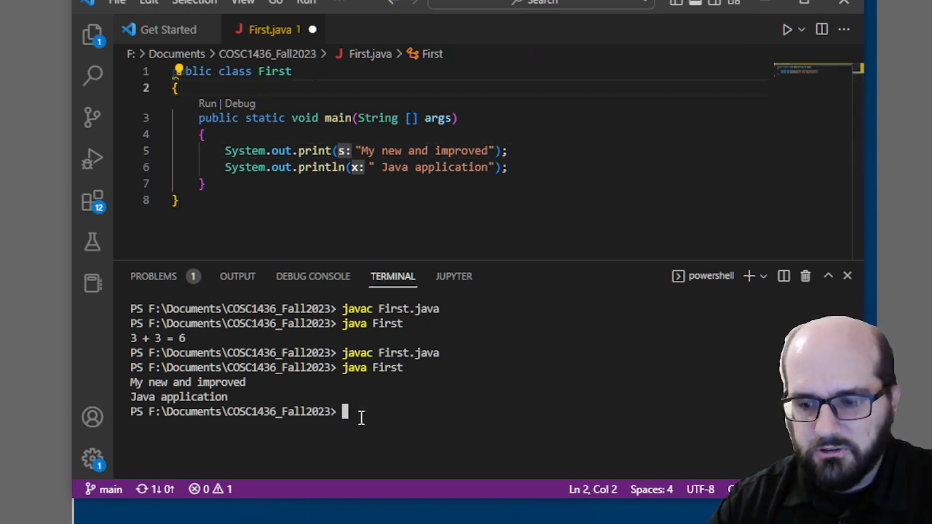
Step: Save the edit, recompile First.java and run java First to print one line
text(java First)
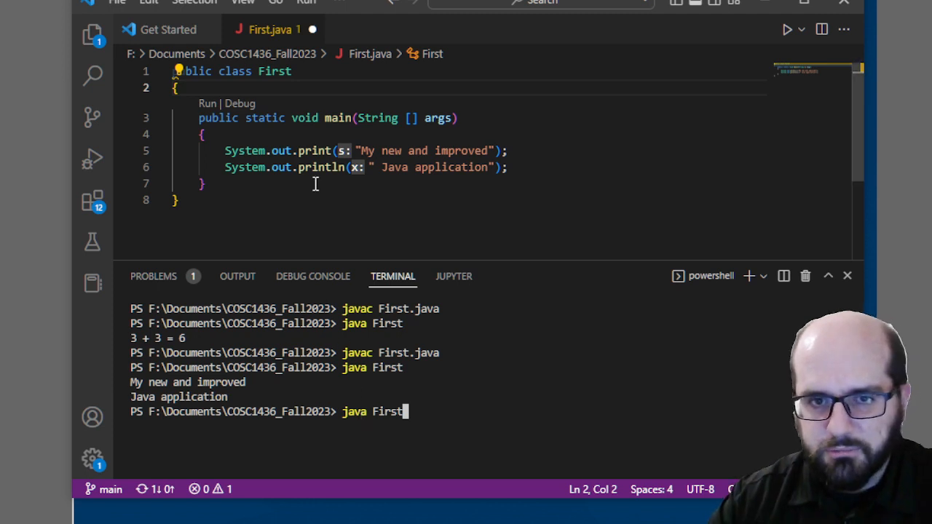
click(206, 183)
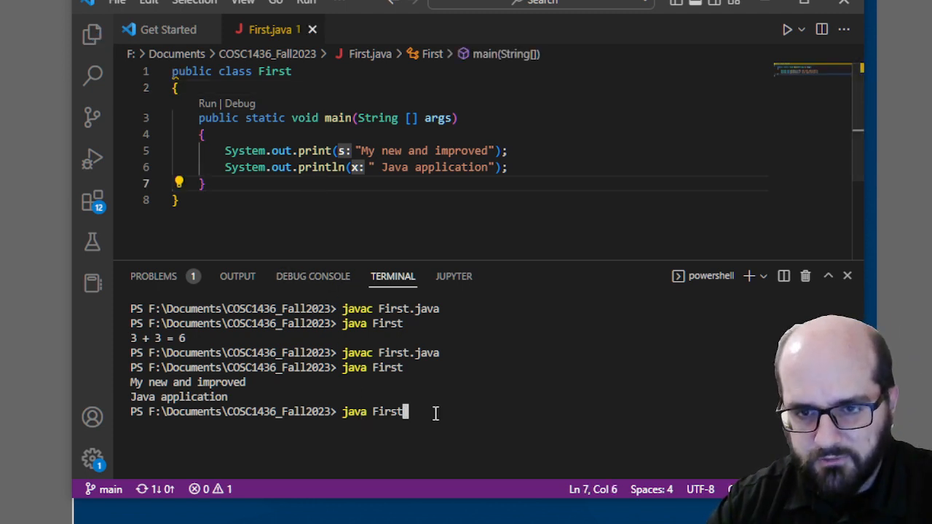
text(javac Frist.java)
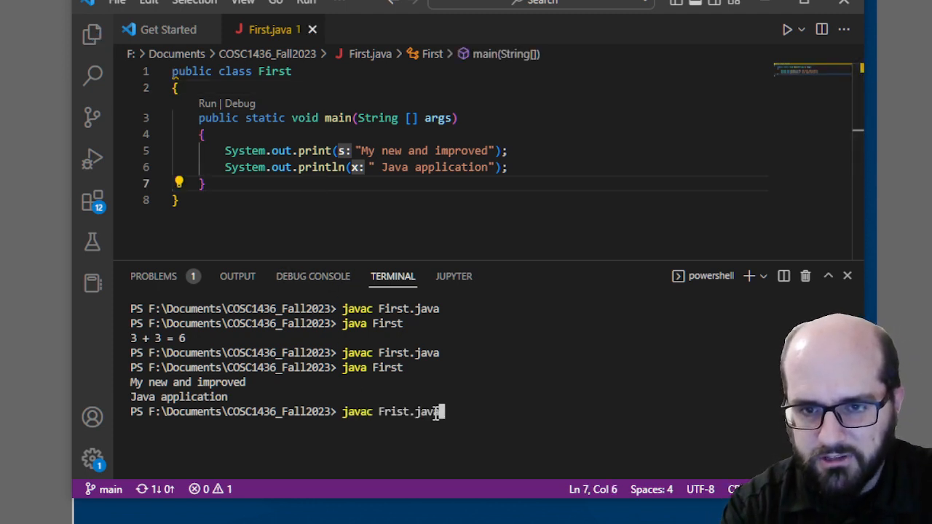
key(Return)
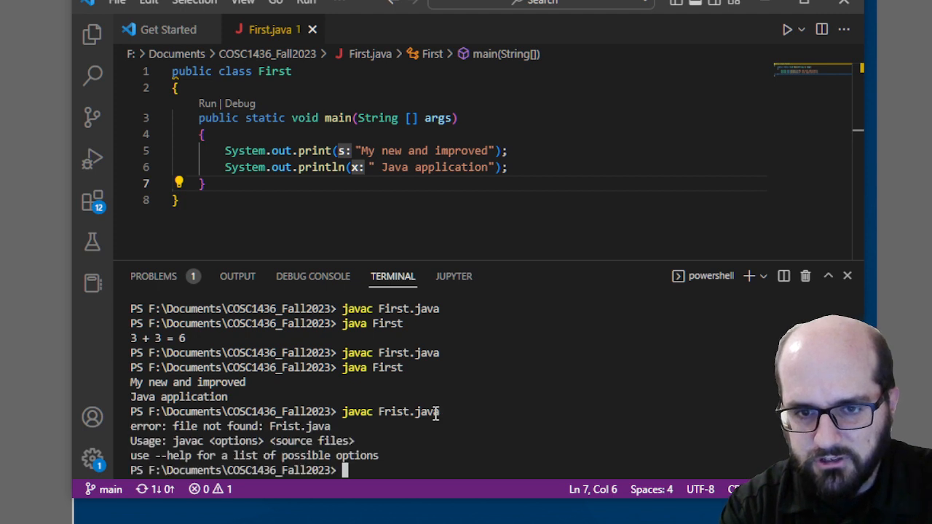
text(java First)
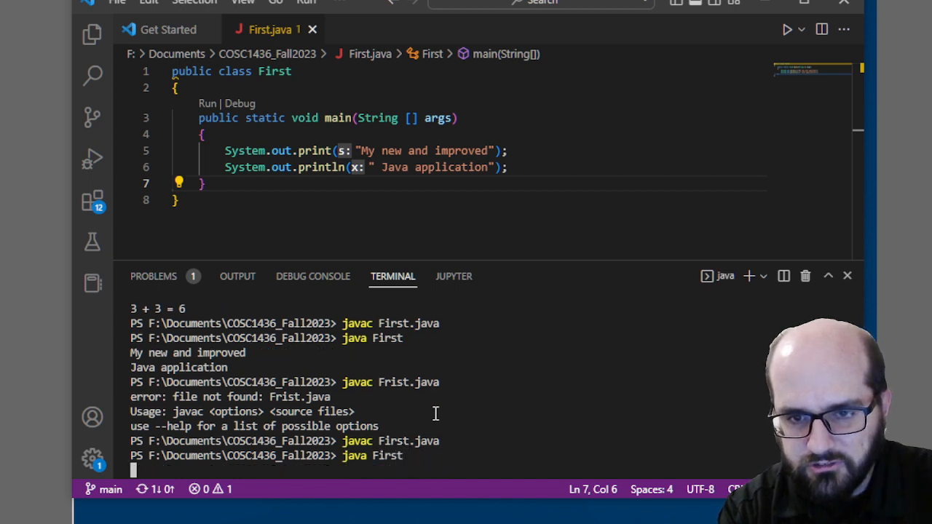
key(Return)
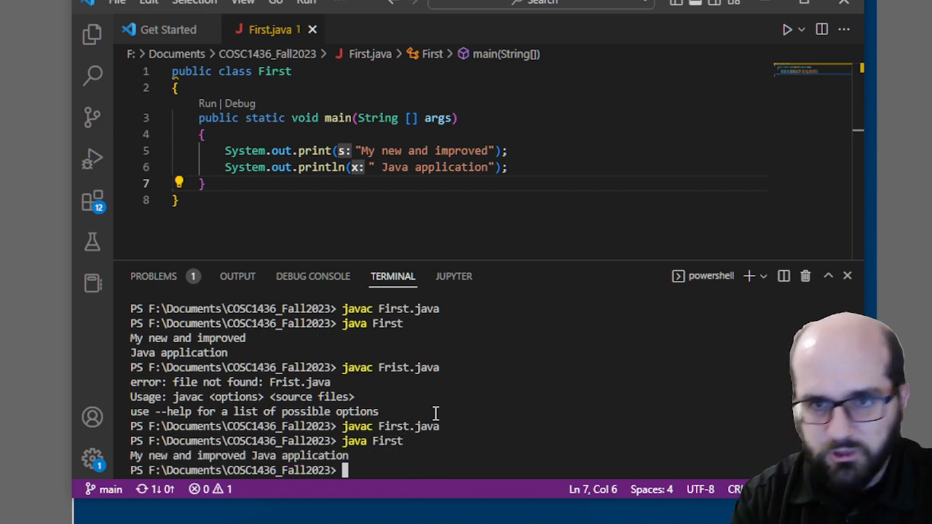
mouse_move(314, 151)
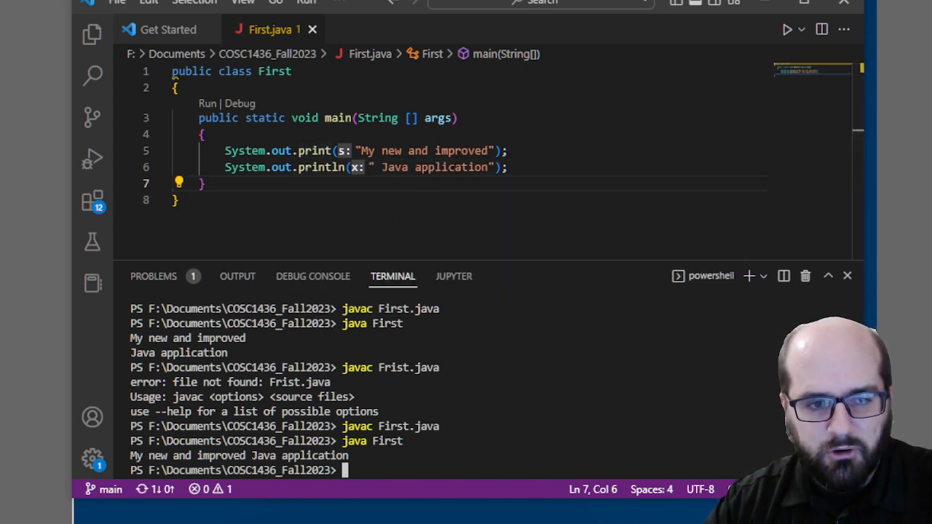
mouse_move(167, 50)
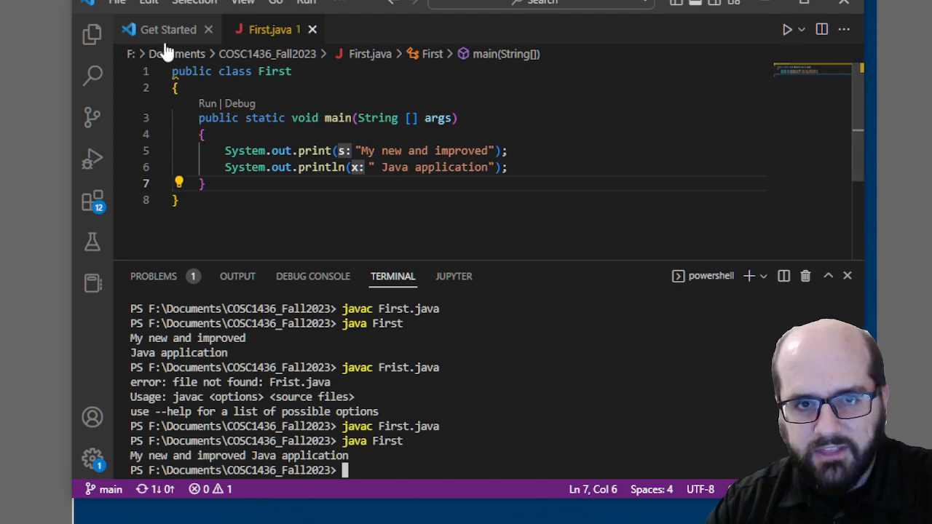